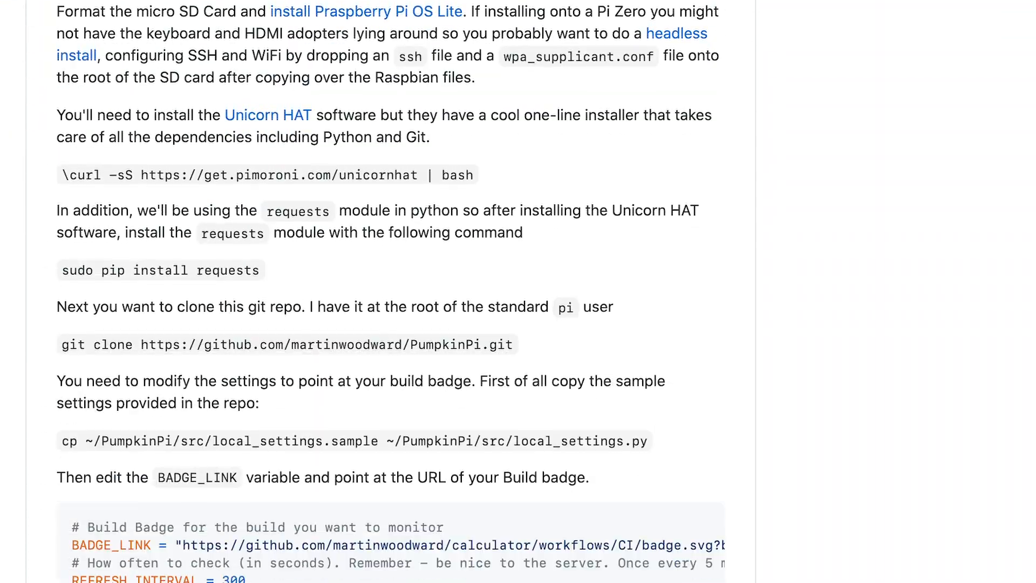
Scroll past the PumpkinPi setup steps to the calculator README with its passing CI badge.
scroll("down", 3)
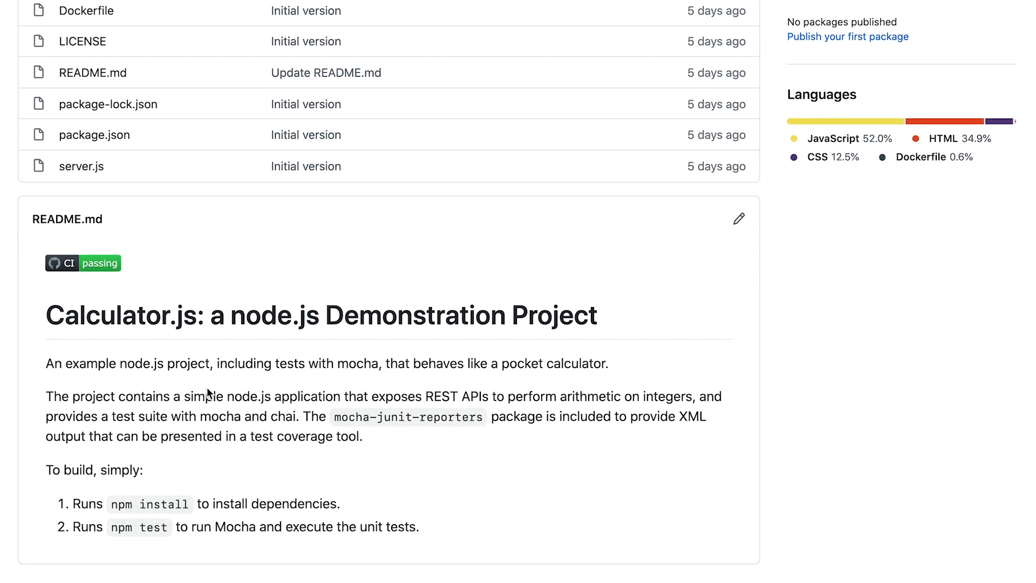
Scroll the 'Update arithmetic.js' CI run showing failed builds 10.x and 12.x.
scroll("down", 3)
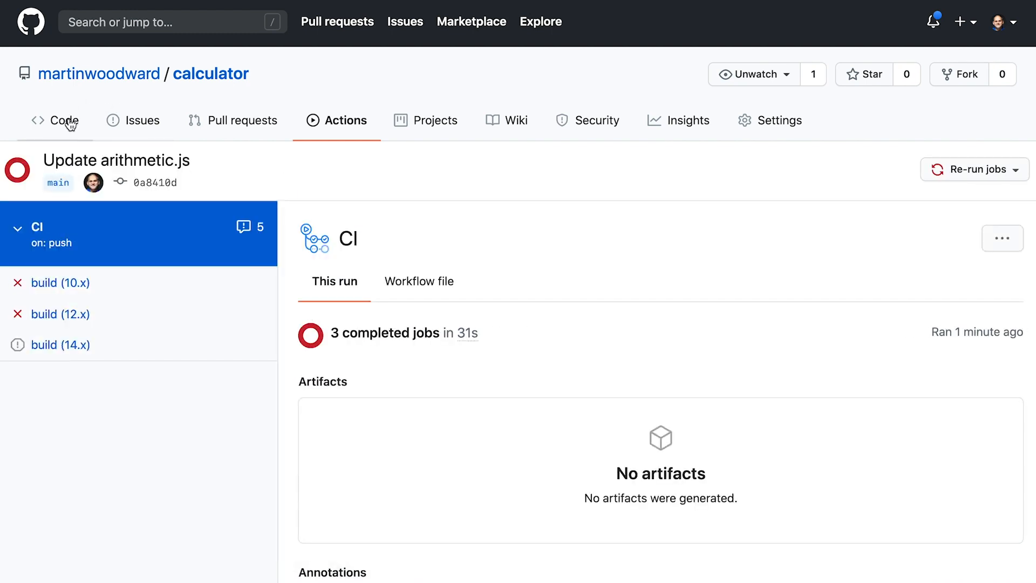
Return to the Code tab and star the PumpkinPi repository, raising it to 8 stars.
left_click(64, 120)
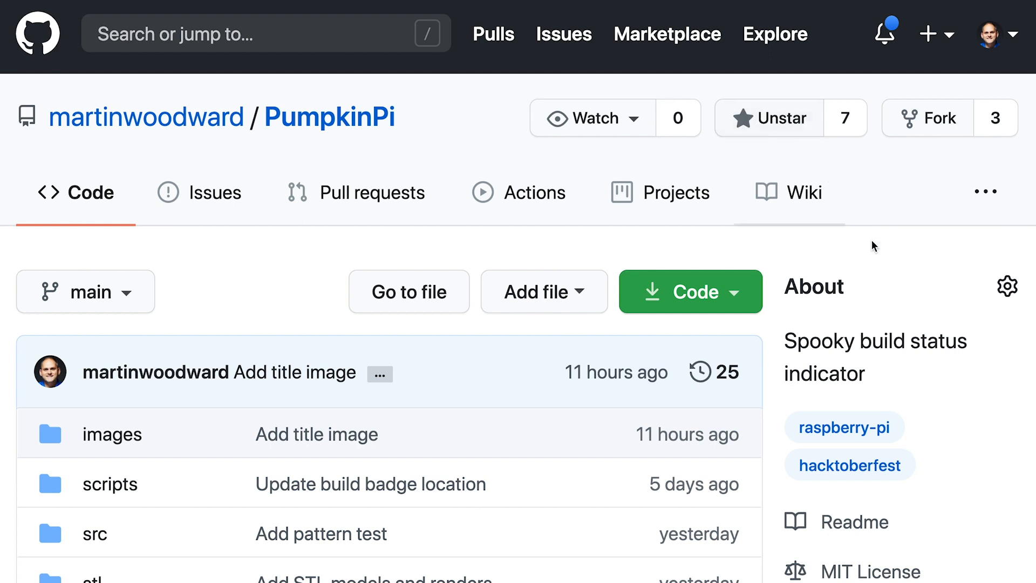
left_click(768, 117)
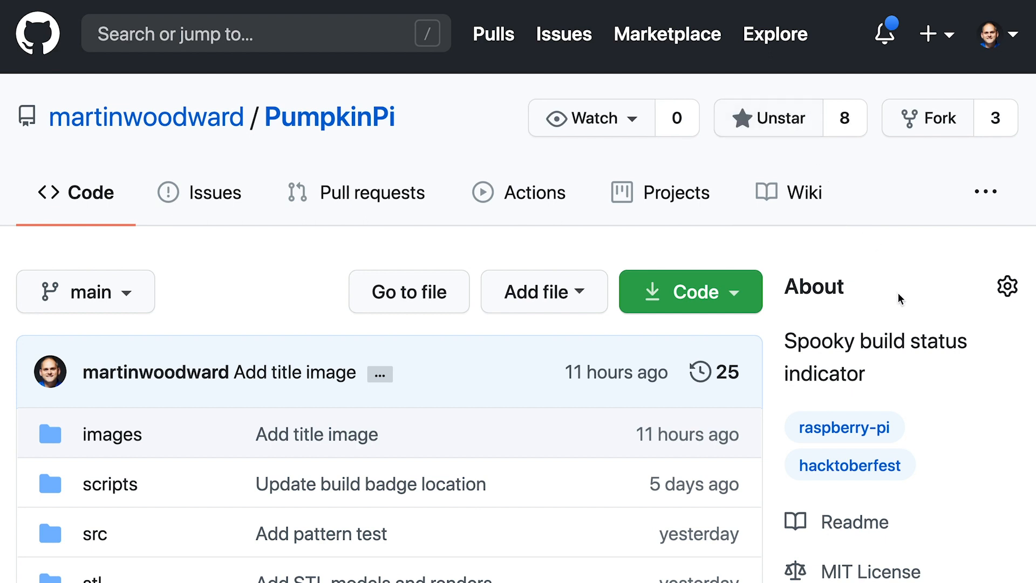